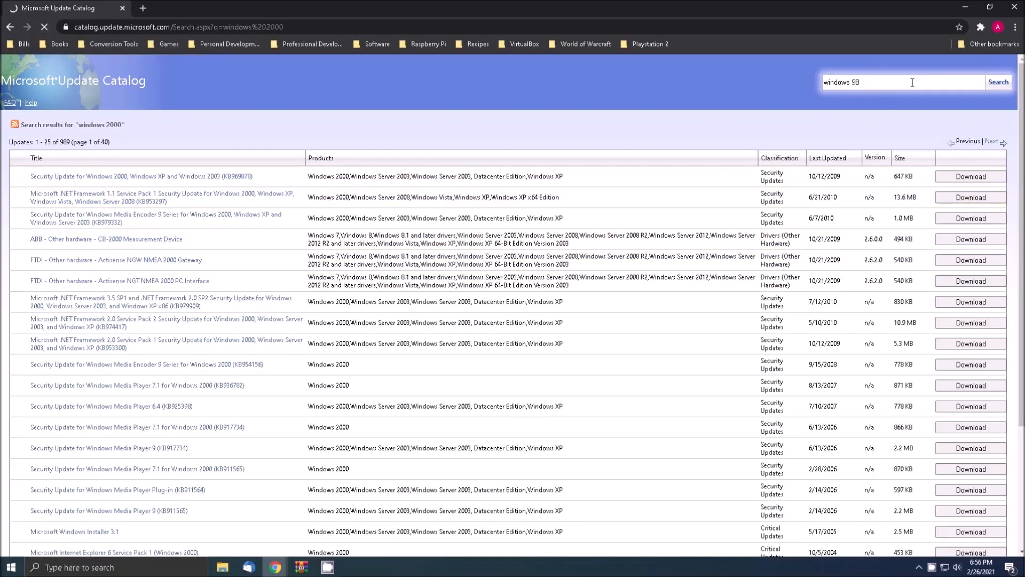
Search the Microsoft Update Catalog for 'windows 98', listing 217 updates.
{"action": "left_click", "coordinate": [998, 82]}
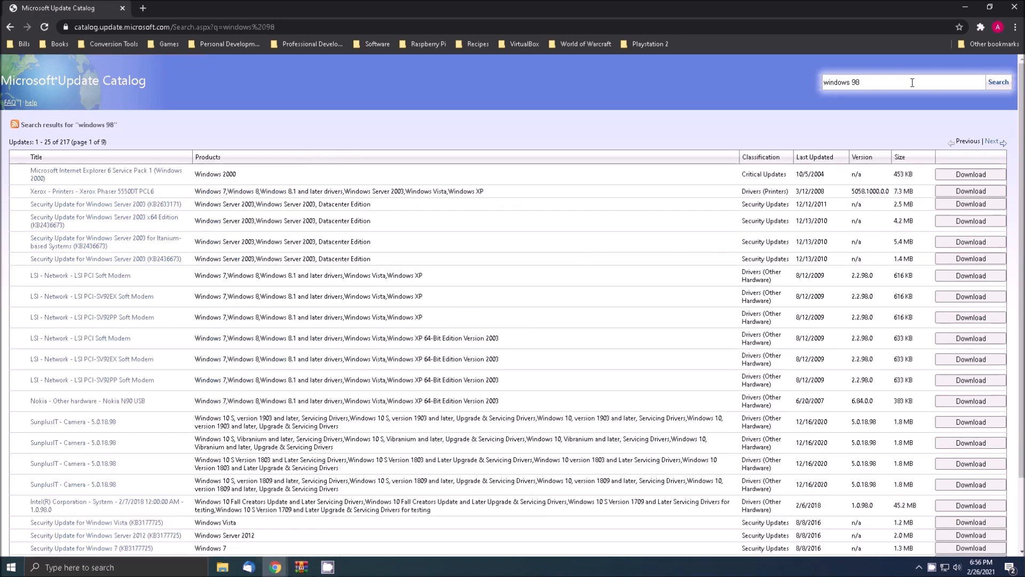
{"action": "mouse_move", "coordinate": [996, 90]}
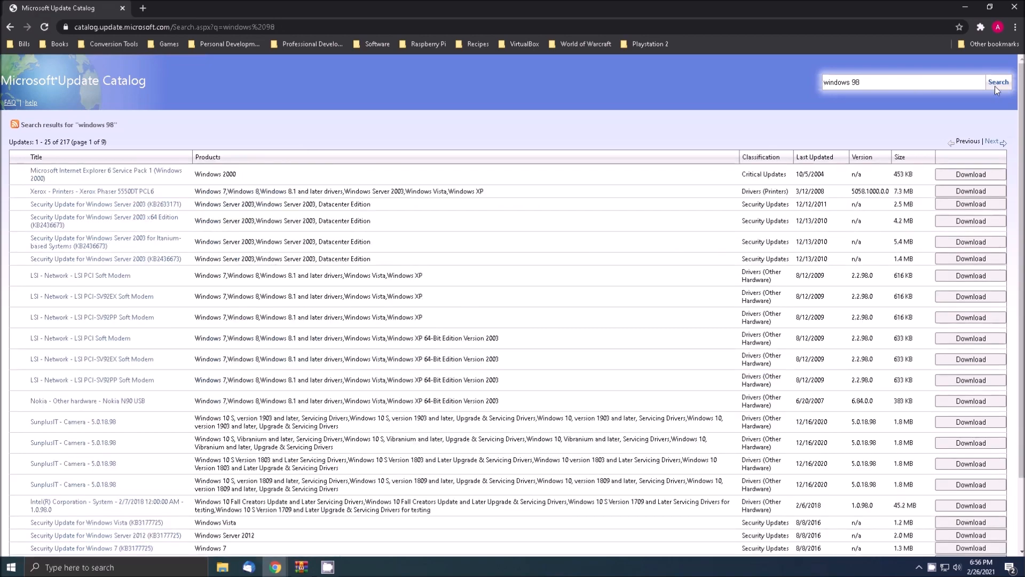
{"action": "mouse_move", "coordinate": [915, 135]}
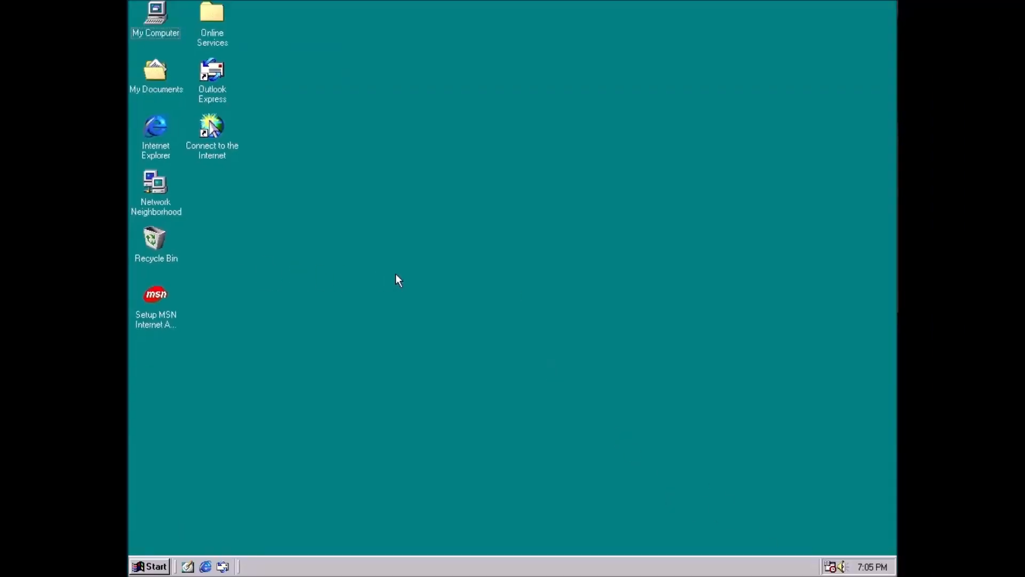
{"action": "mouse_move", "coordinate": [136, 21]}
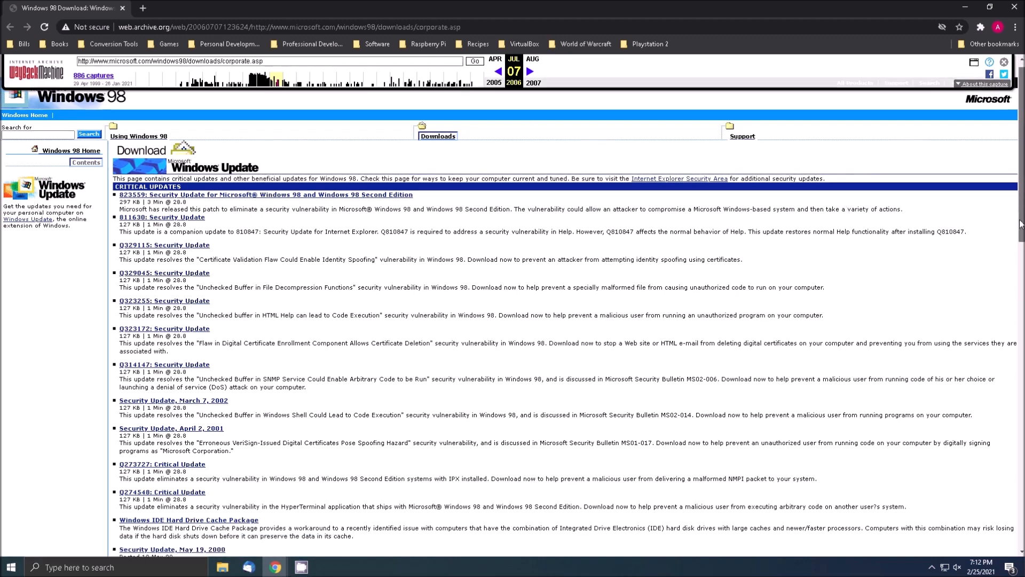
Scroll the MDGx upgrades page down to the Windows ME Service Packs section.
{"action": "scroll", "scroll_direction": "down", "scroll_amount": 3}
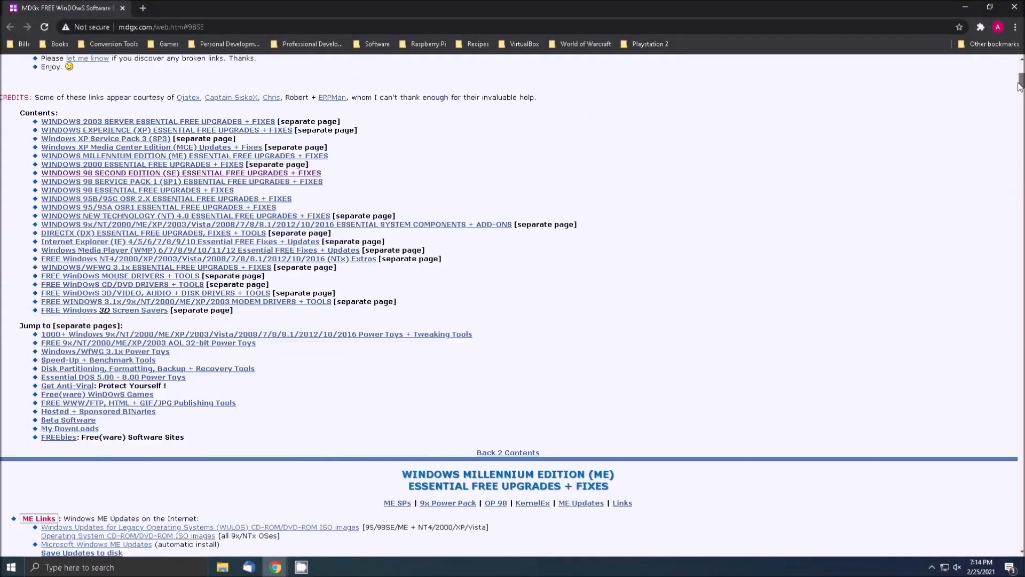
{"action": "scroll", "scroll_direction": "down", "scroll_amount": 3}
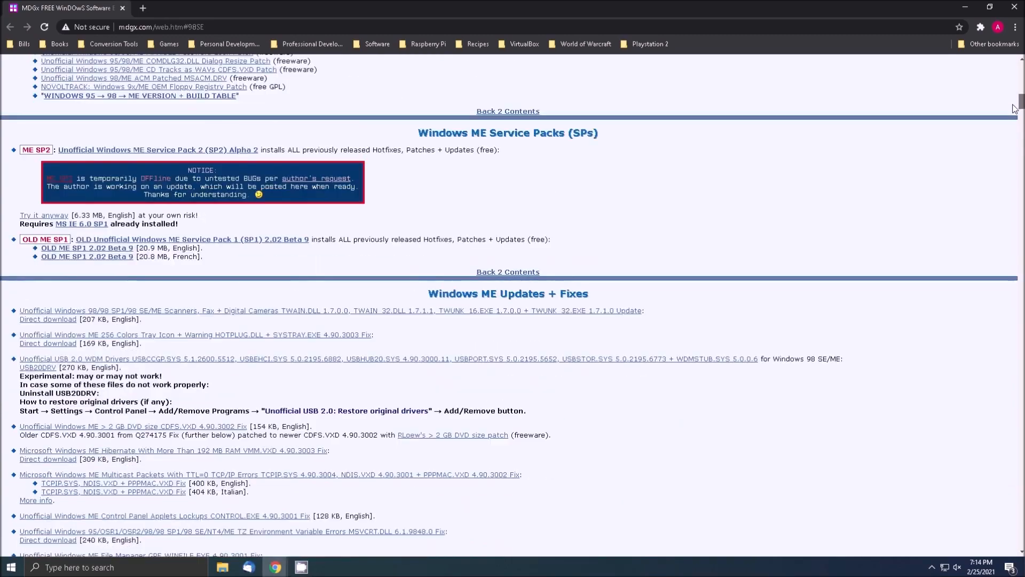
{"action": "scroll", "scroll_direction": "down", "scroll_amount": 3}
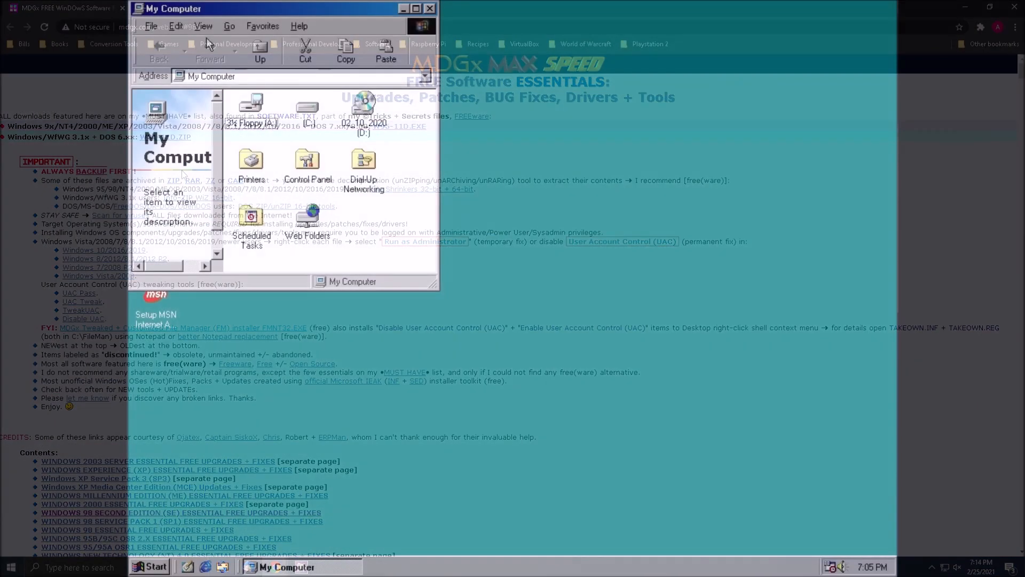
Open the D: update disc and read the Windows 98SE installation instructions file.
{"action": "double_click", "coordinate": [363, 108]}
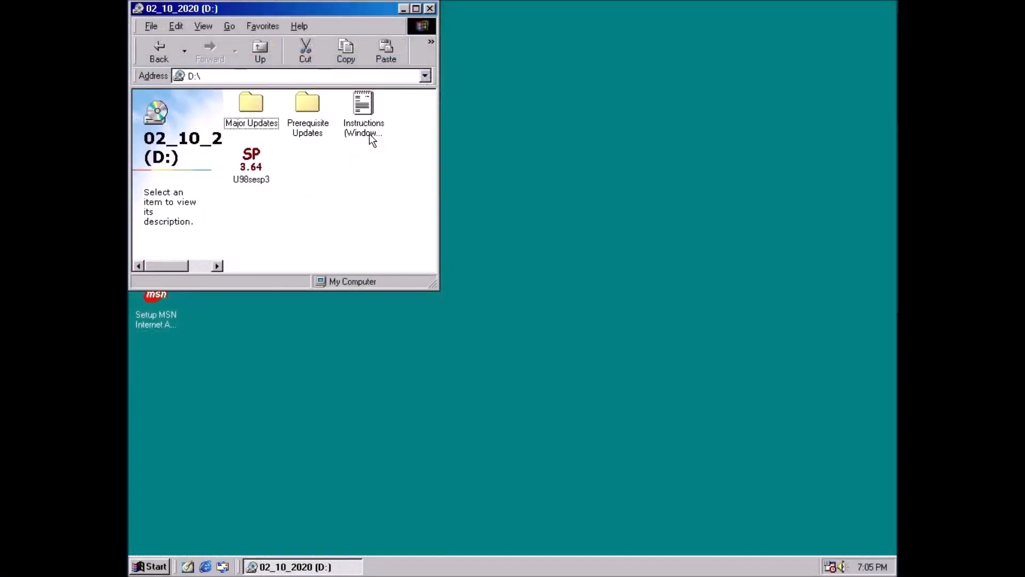
{"action": "double_click", "coordinate": [363, 108]}
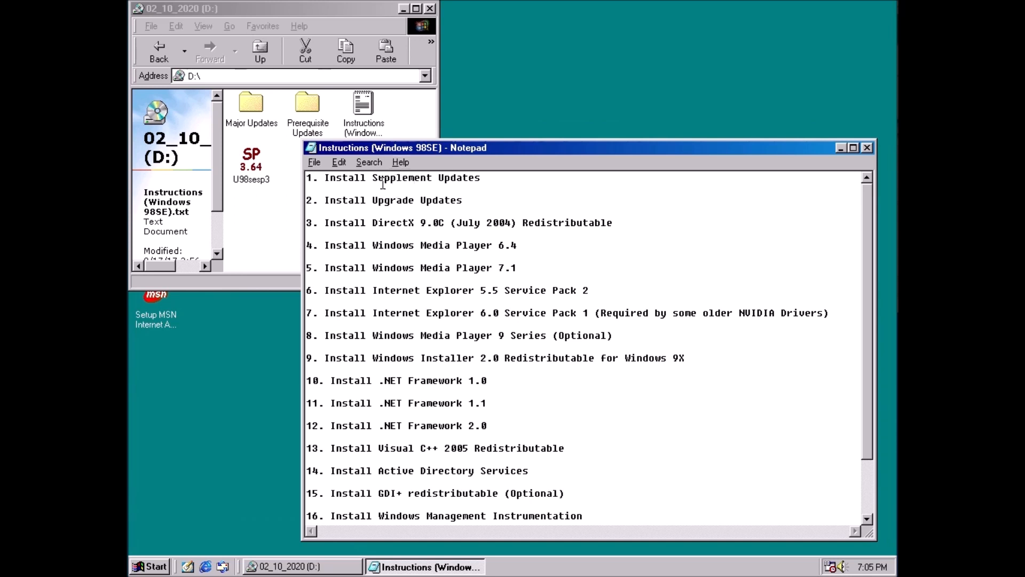
Go into Prerequisite Updates > Supplement Updates and launch the 004756us8 update installer.
{"action": "double_click", "coordinate": [307, 105]}
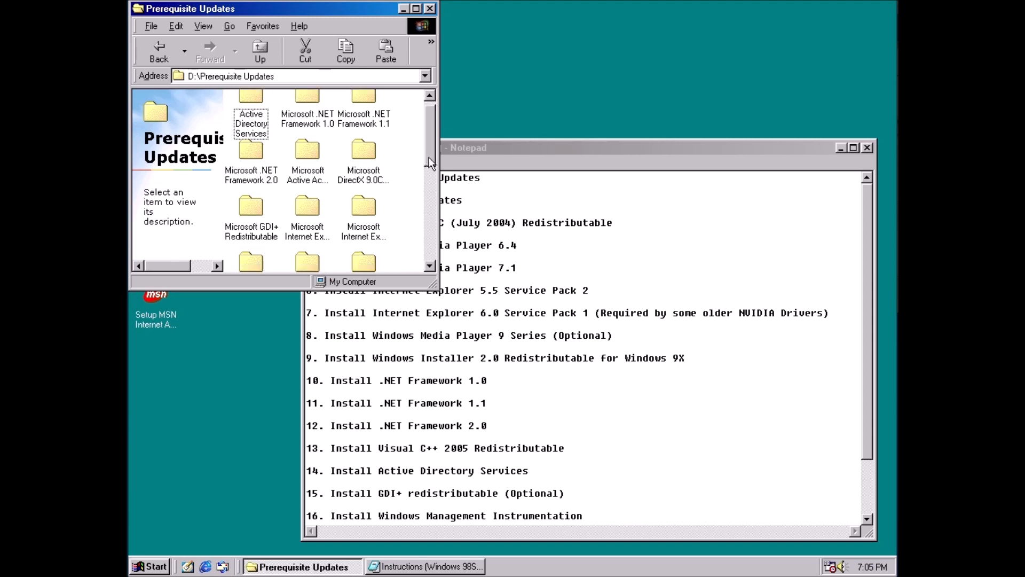
{"action": "scroll", "scroll_direction": "down", "scroll_amount": 3}
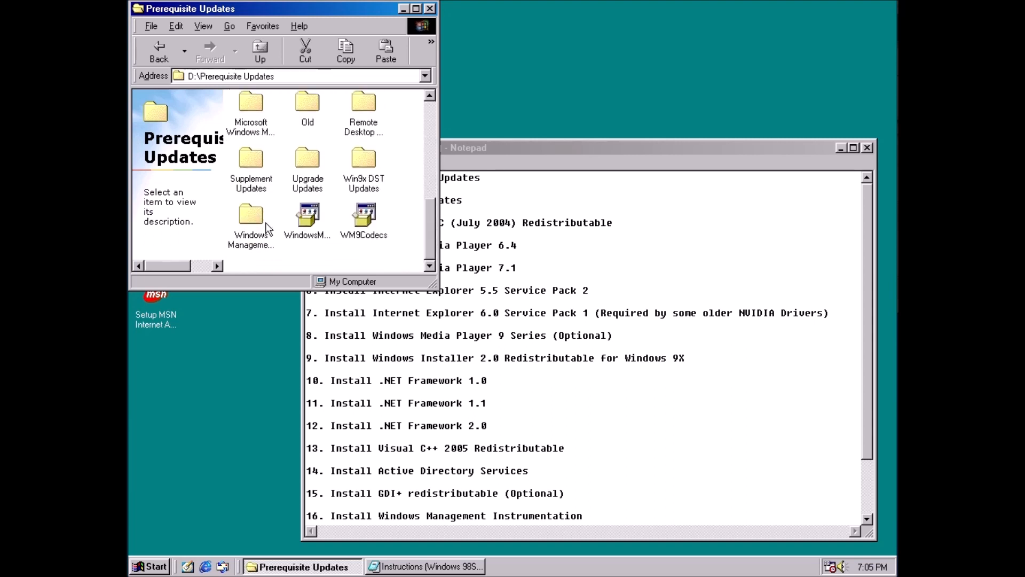
{"action": "double_click", "coordinate": [251, 161]}
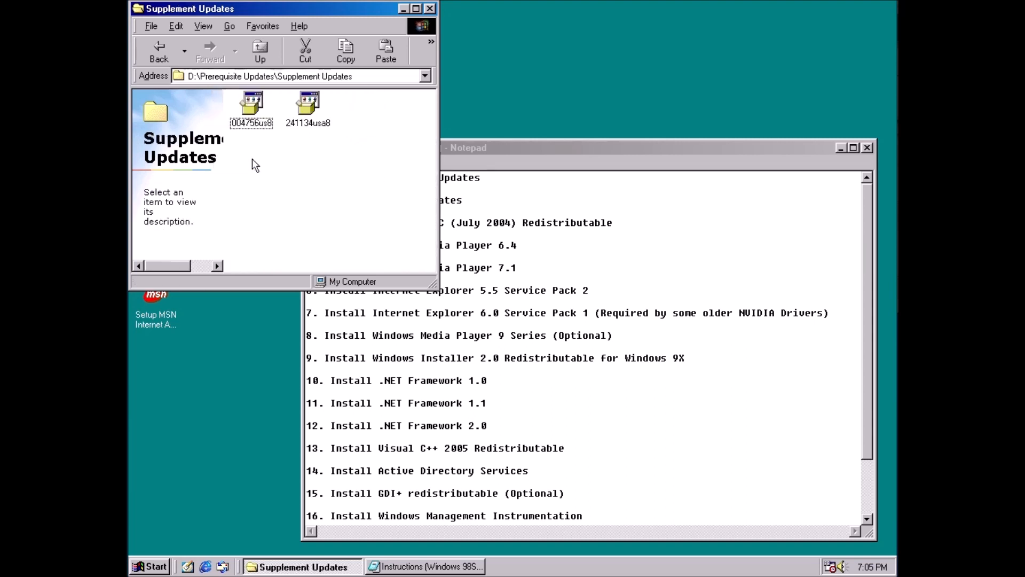
{"action": "double_click", "coordinate": [250, 105]}
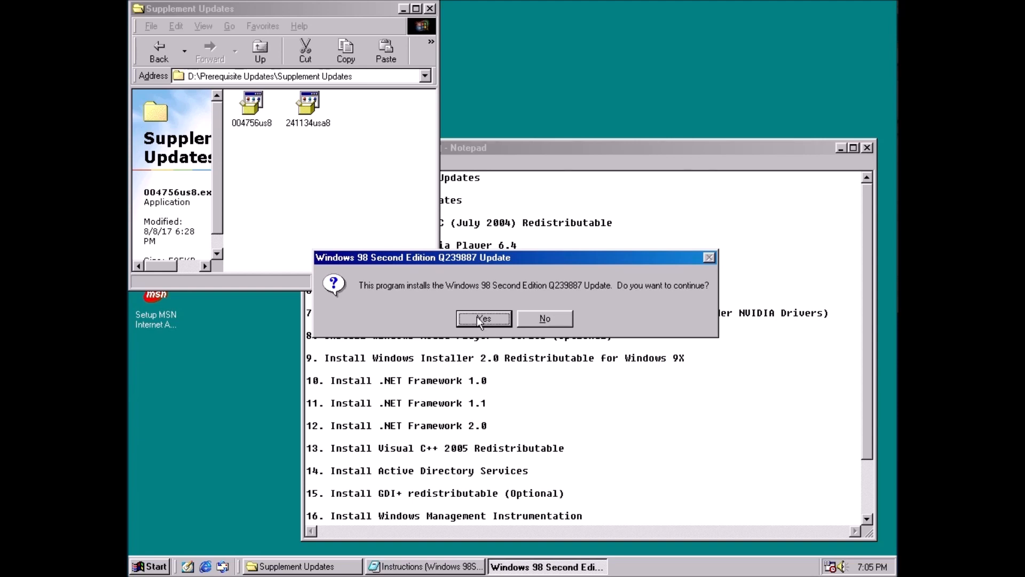
Confirm the Q239887 install, accept its licence agreement and agree to restart the computer.
{"action": "left_click", "coordinate": [483, 318]}
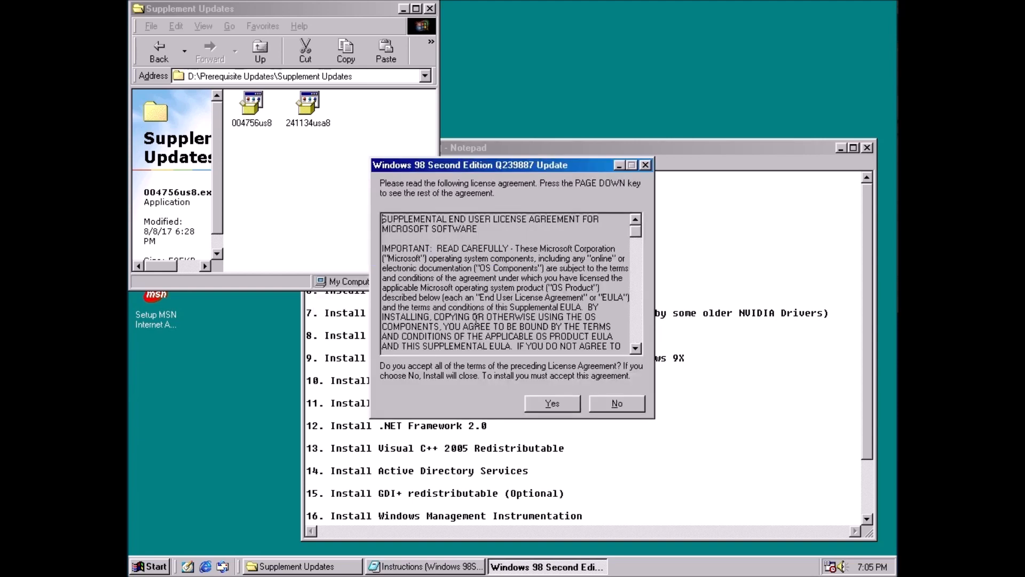
{"action": "mouse_move", "coordinate": [638, 240]}
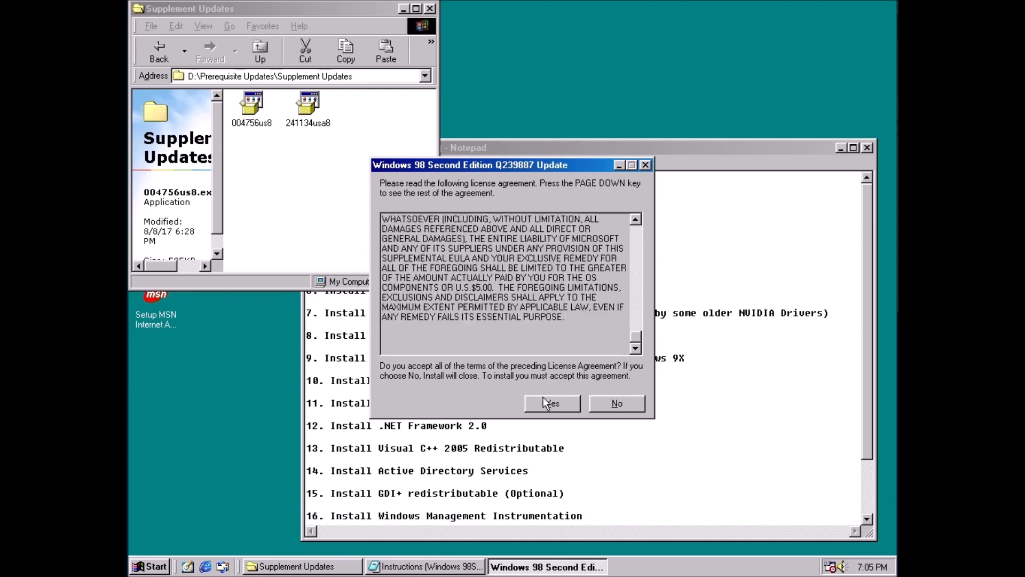
{"action": "left_click", "coordinate": [551, 402]}
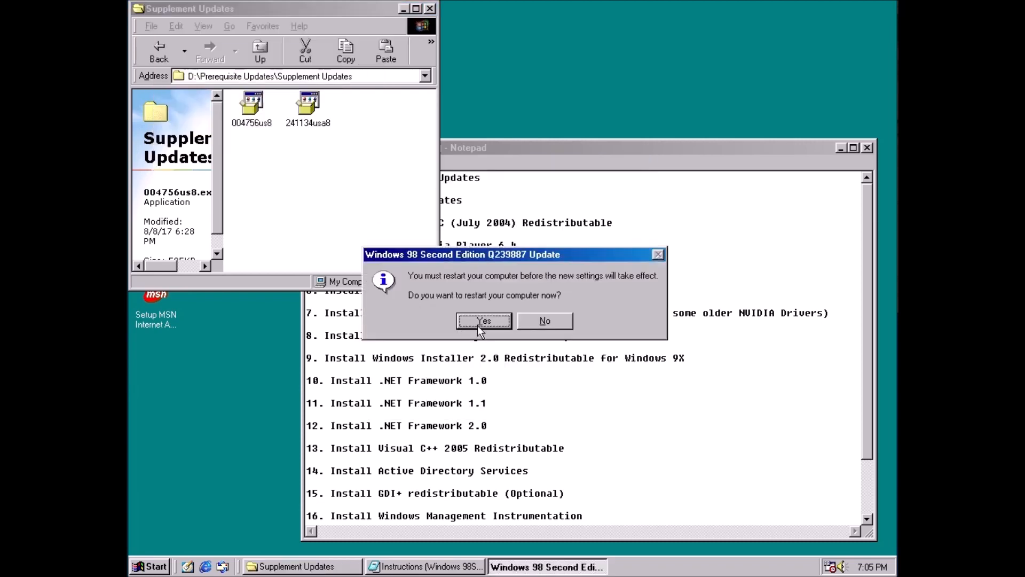
{"action": "left_click", "coordinate": [483, 320]}
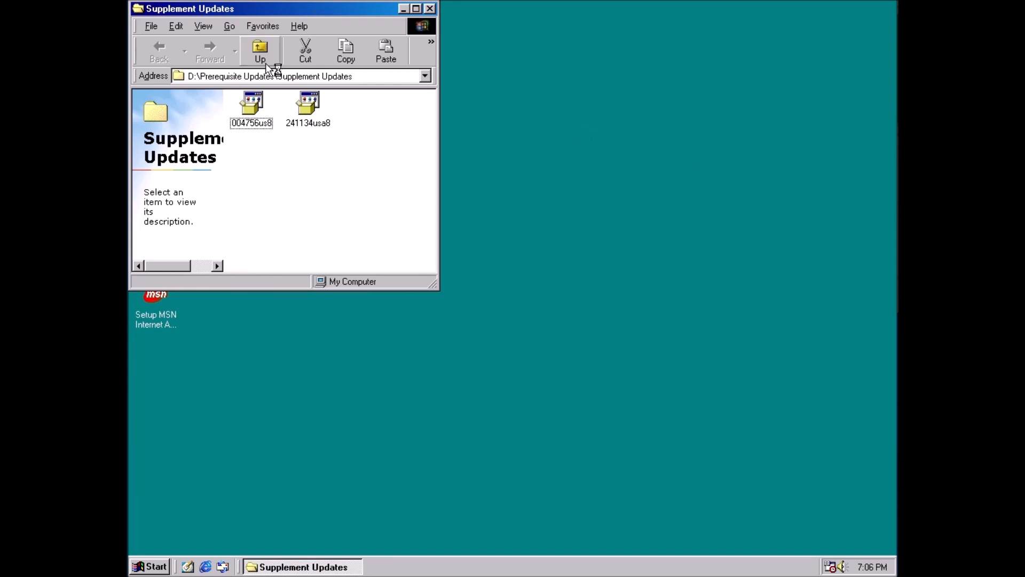
Return to D:\, launch the U98sesp3 unofficial Service Pack and accept its licence.
{"action": "left_click", "coordinate": [260, 50]}
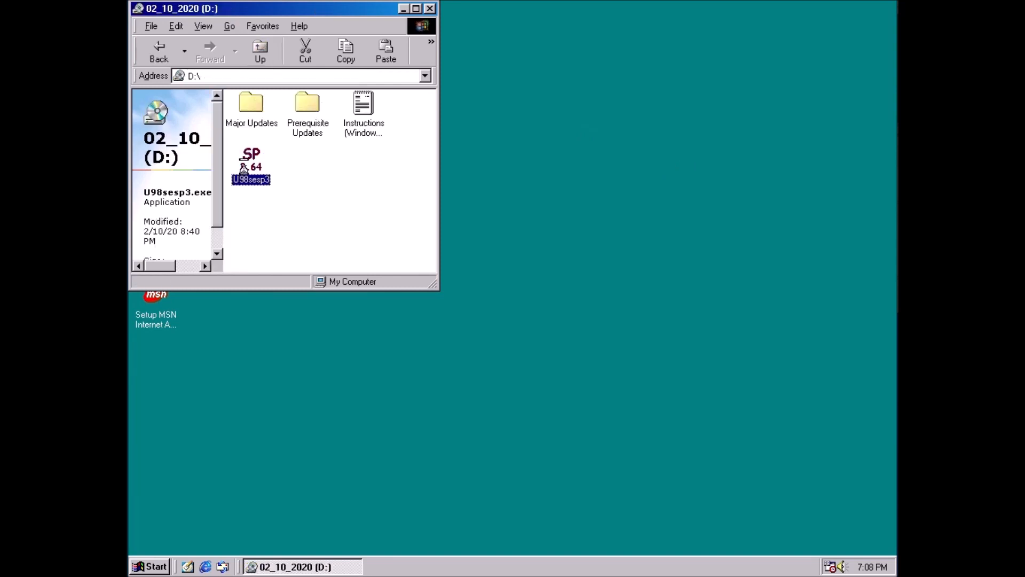
{"action": "double_click", "coordinate": [251, 163]}
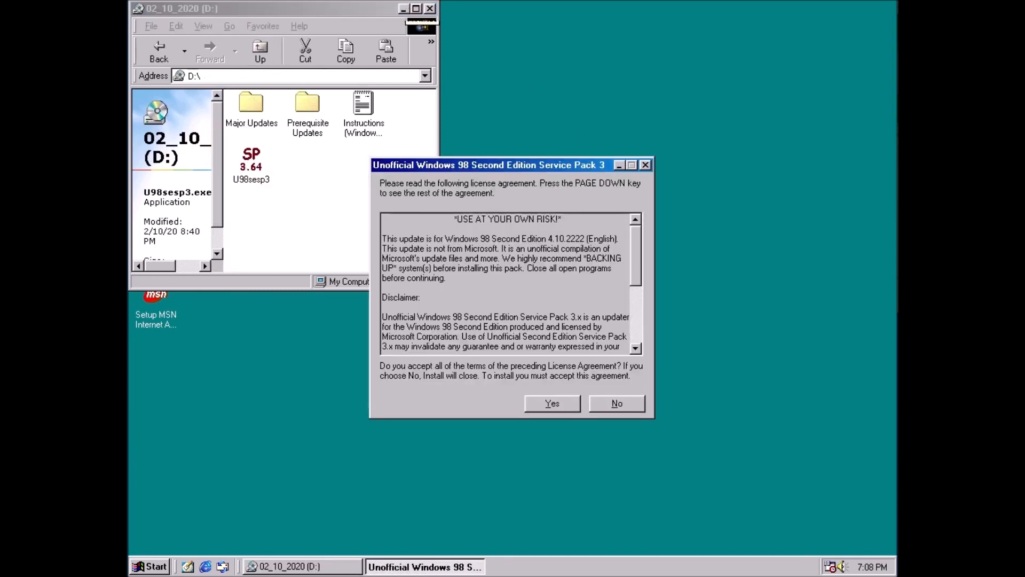
{"action": "left_click", "coordinate": [551, 403]}
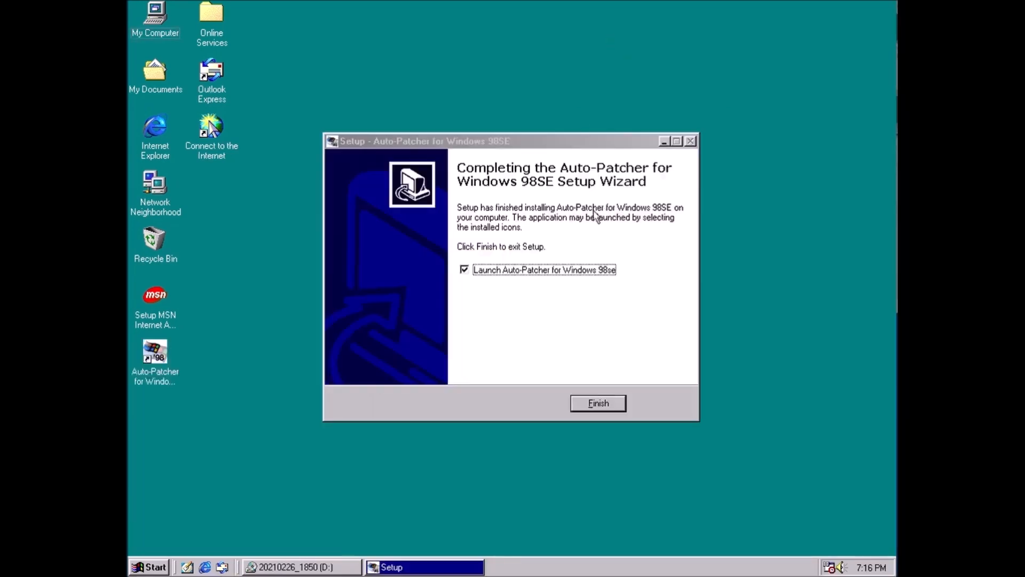
Finish setup with 'Launch Auto-Patcher for Windows 98se' checked, opening the START_ME menu console.
{"action": "left_click", "coordinate": [597, 402]}
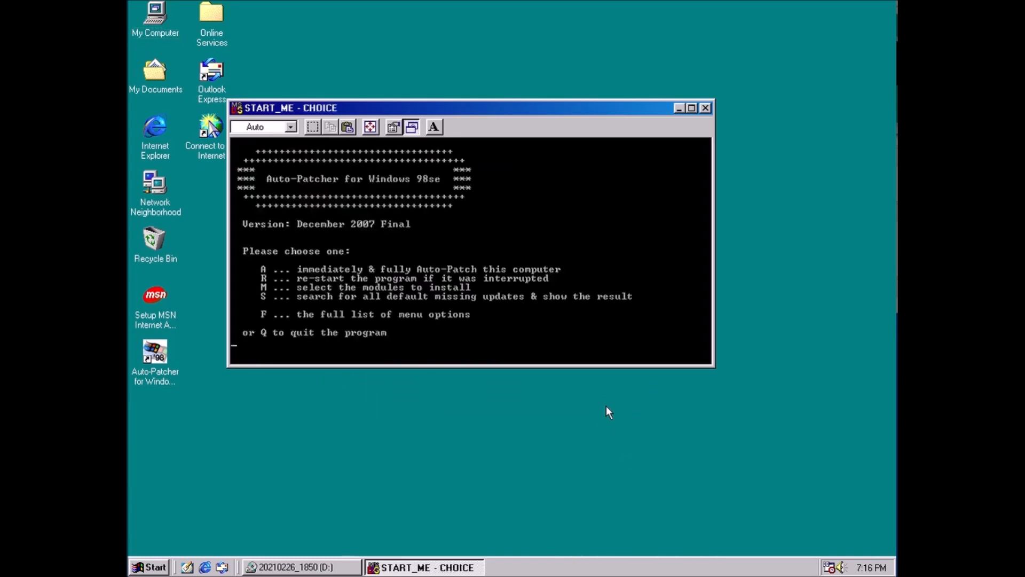
{"action": "mouse_move", "coordinate": [607, 393]}
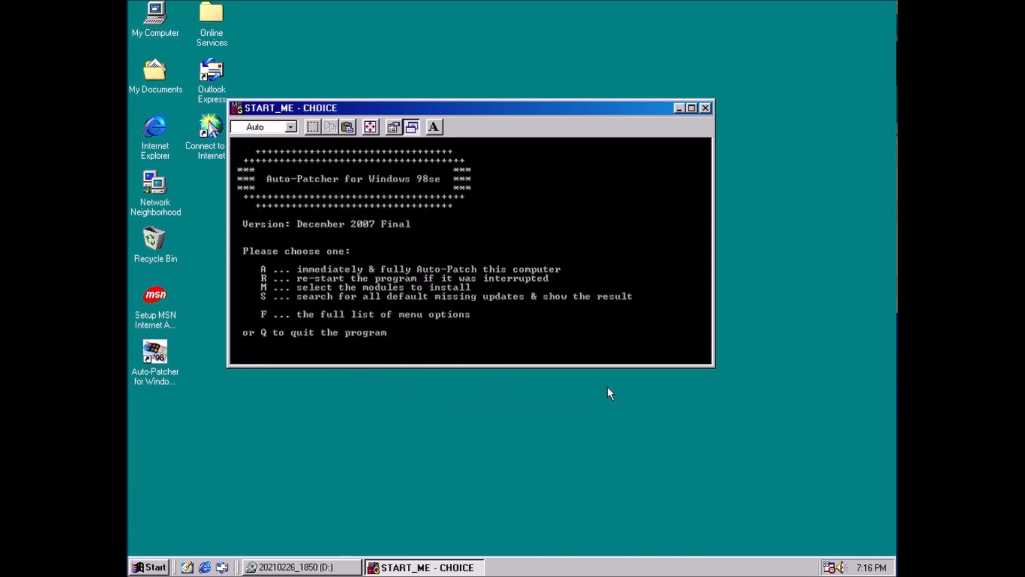